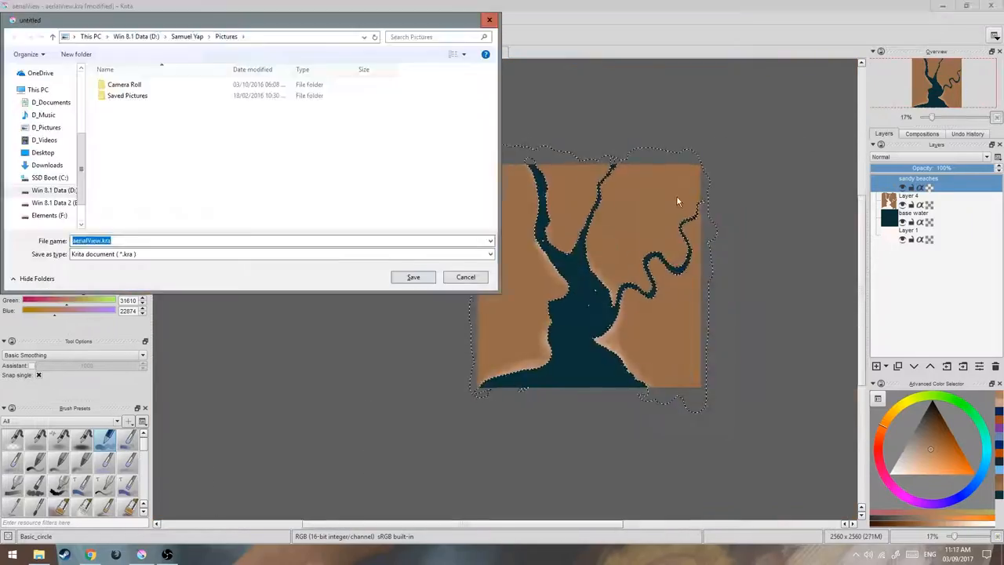
Save the coastline painting as aerialView.kra.
left_click(413, 276)
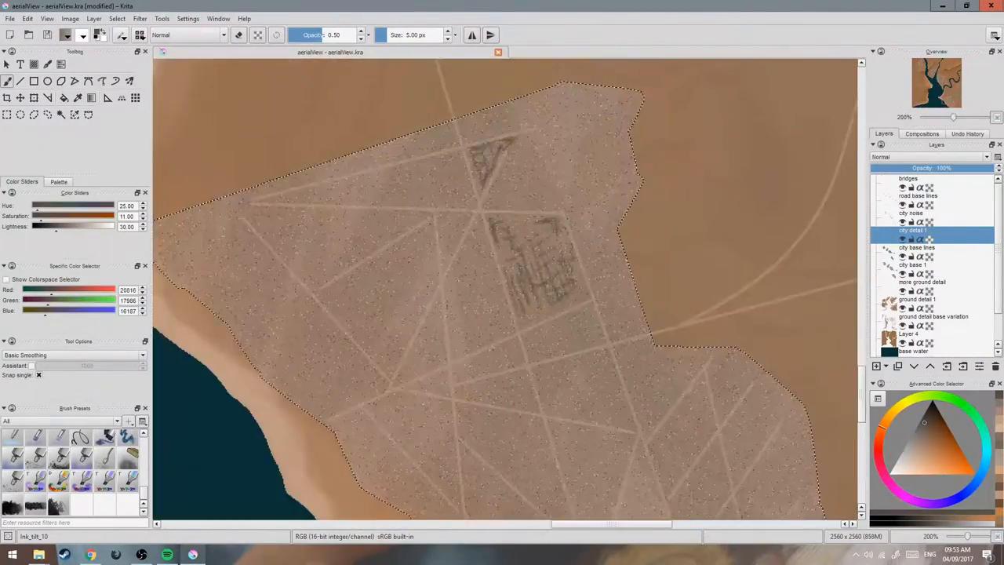
scroll("down", 3)
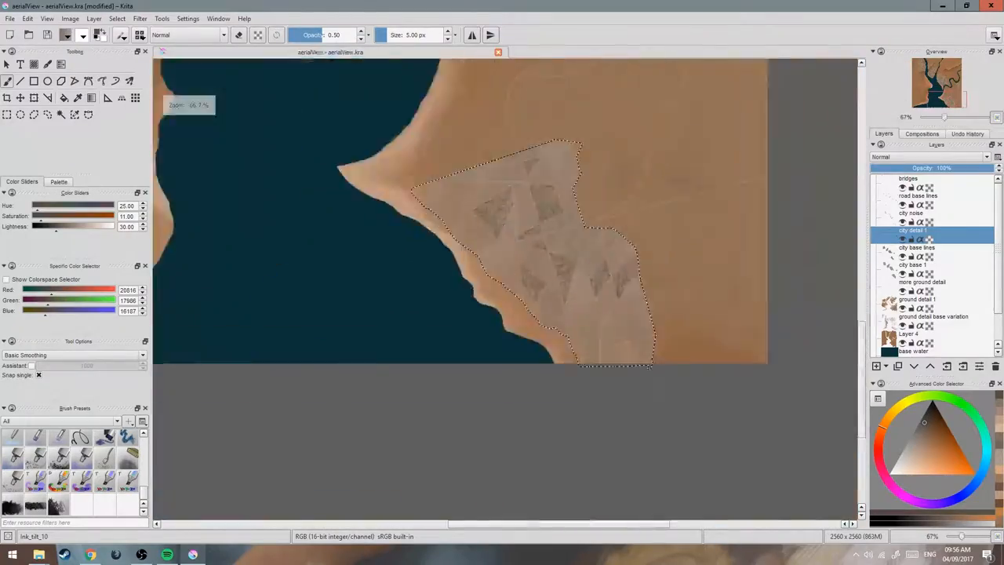